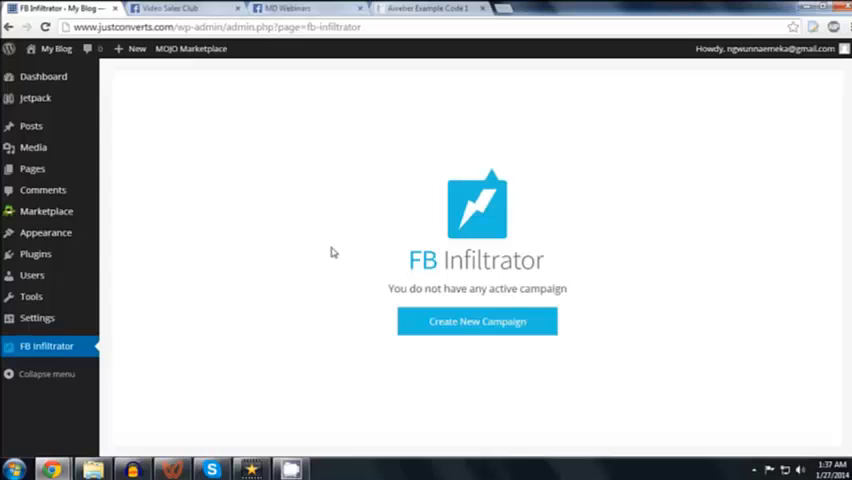
mouse_move(572, 320)
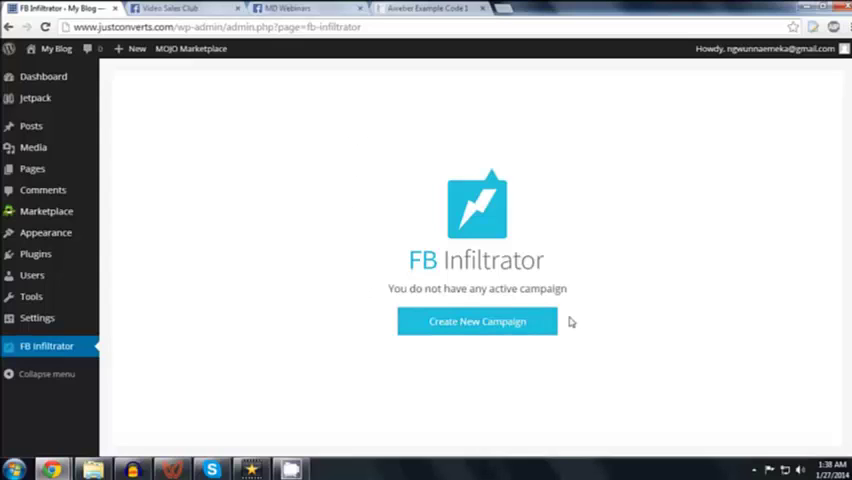
mouse_move(552, 156)
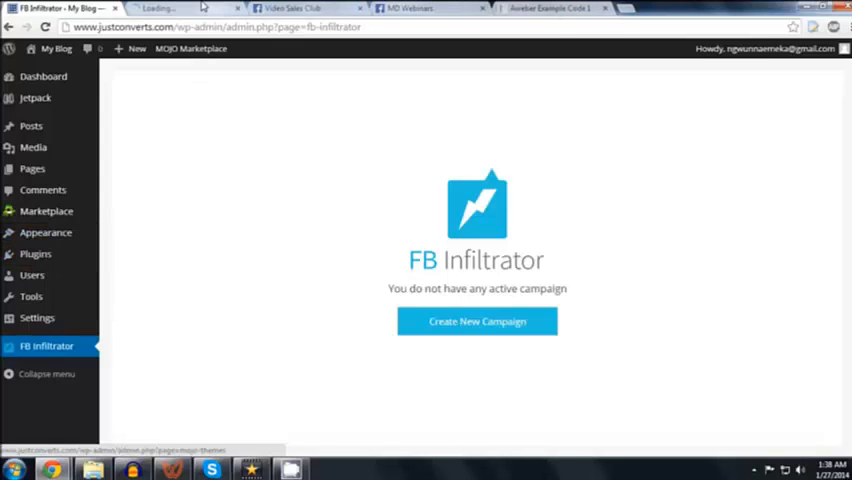
Step: Open the Installed Plugins list and confirm FB Infiltrator Personal is active
click(36, 252)
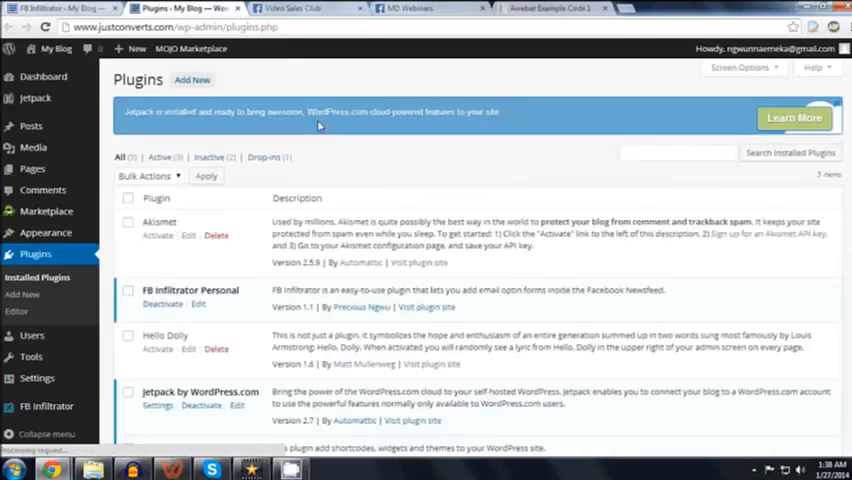
scroll(down, 3)
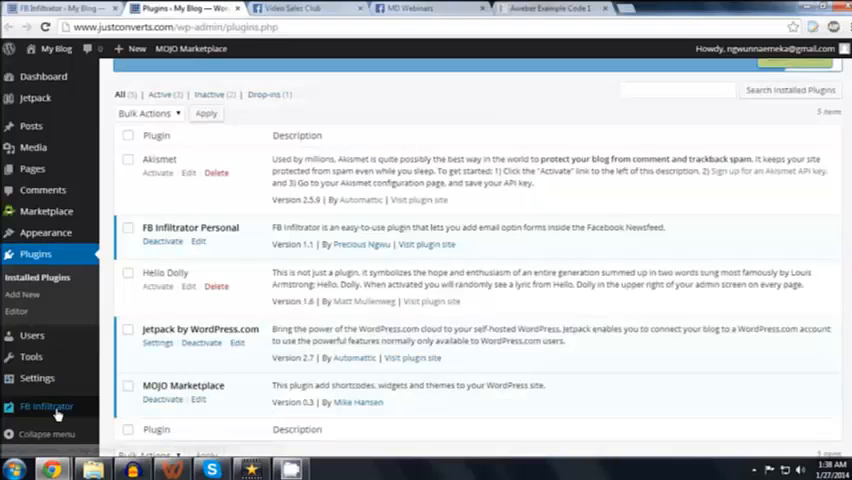
Step: Create a new FB Infiltrator campaign named 'HereIsABrandNewCampaign'
click(46, 406)
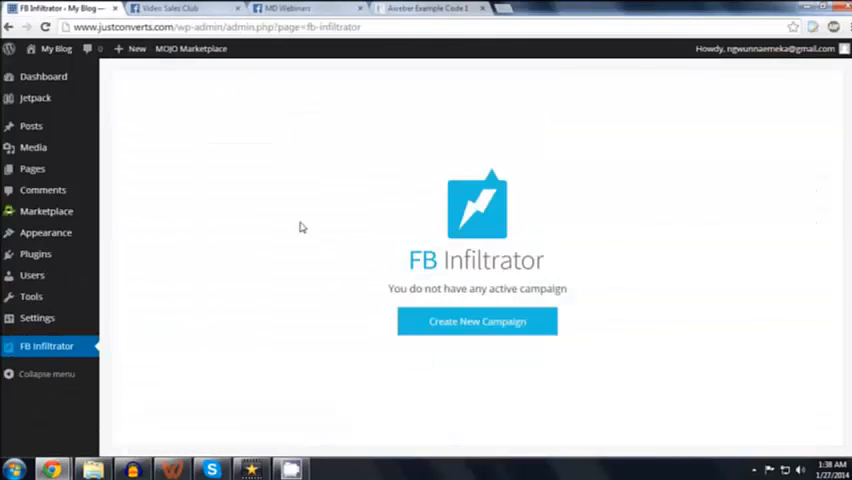
click(476, 320)
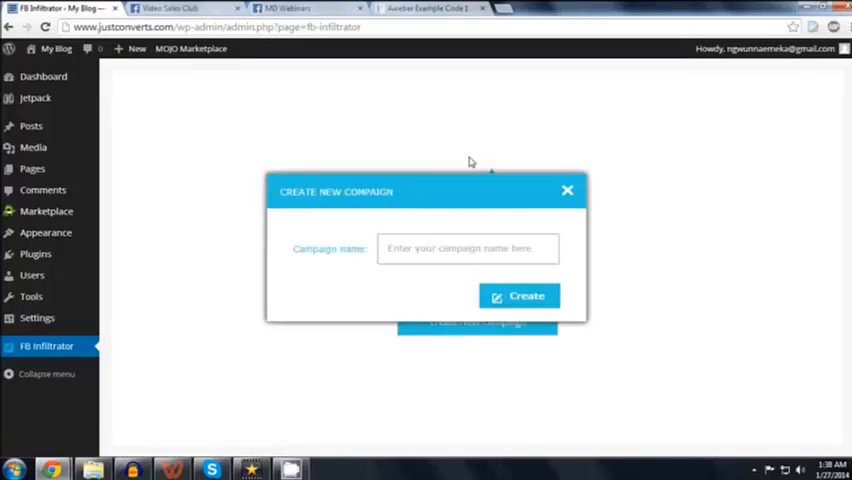
text(HereIsABrandNewCampaign)
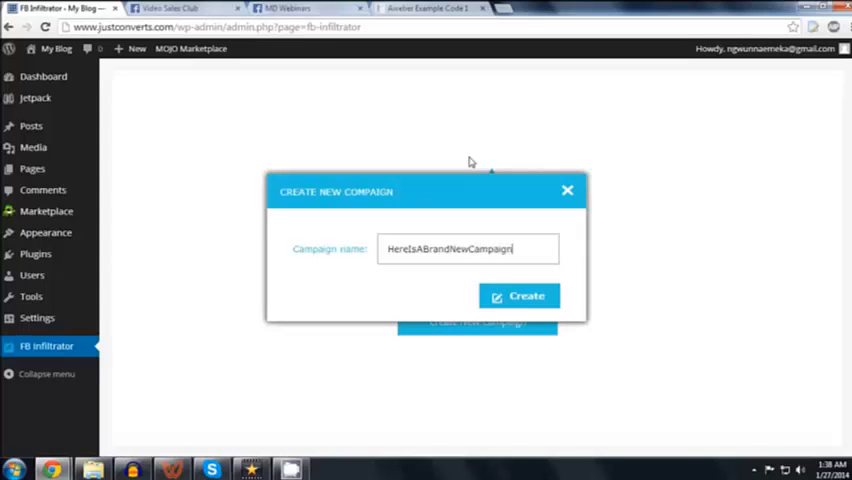
click(520, 296)
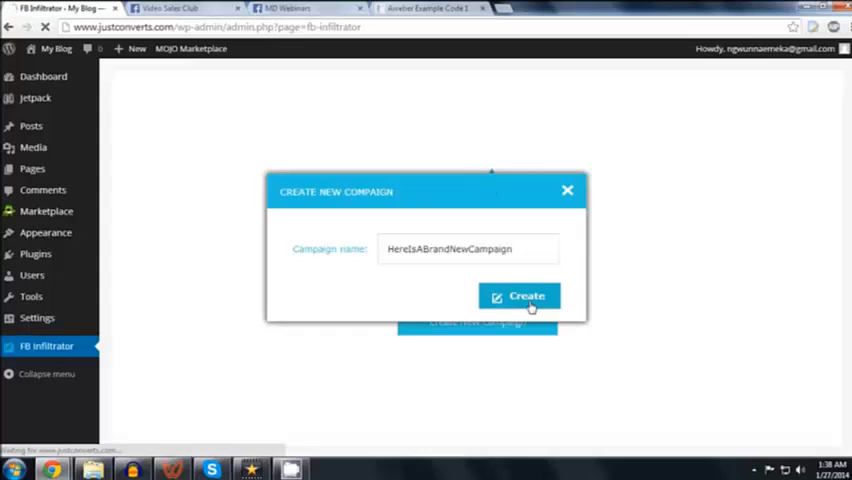
click(518, 296)
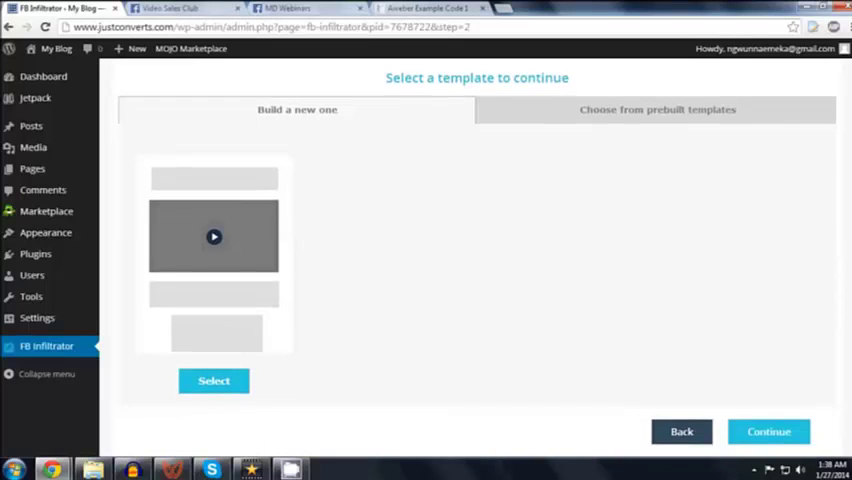
mouse_move(632, 96)
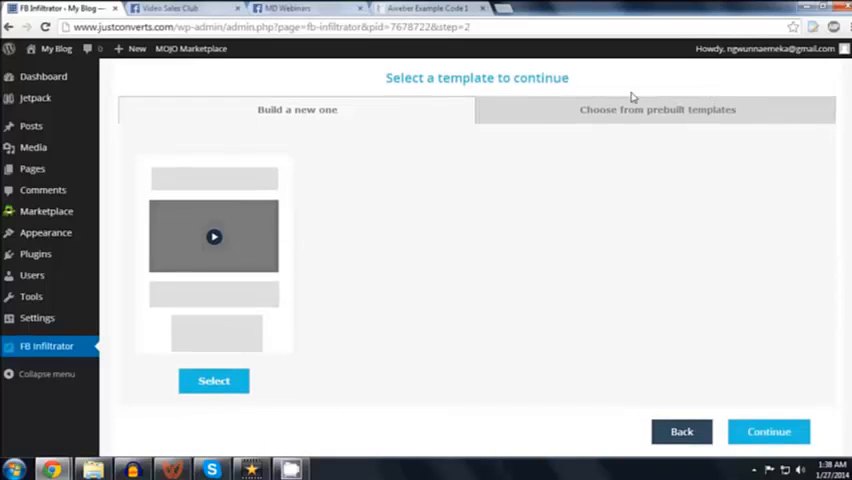
mouse_move(340, 138)
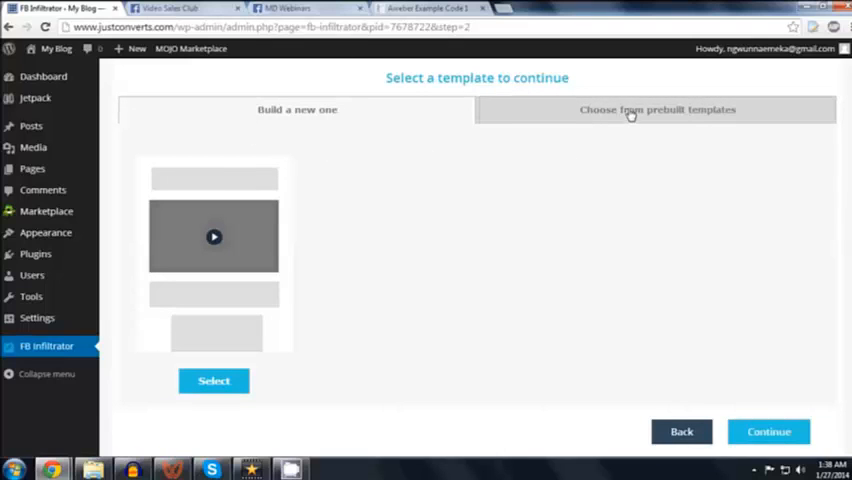
Step: Browse the prebuilt templates and select the 'A Free Salad' template for the campaign
click(656, 108)
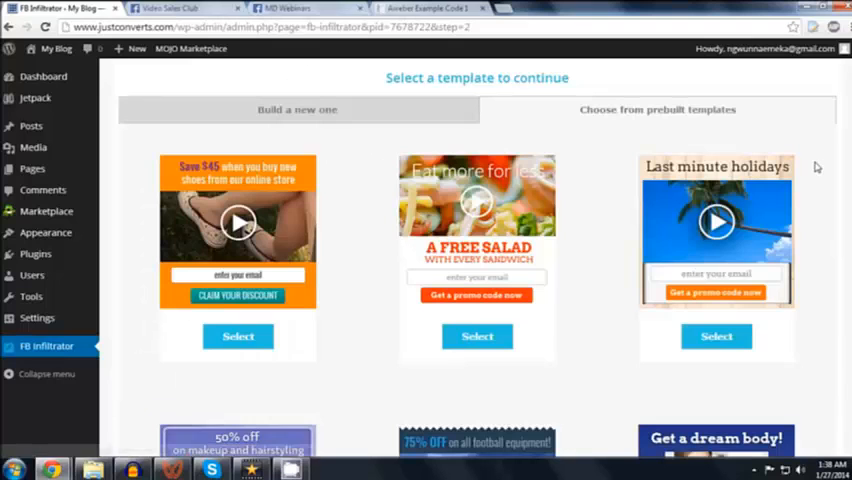
scroll(down, 3)
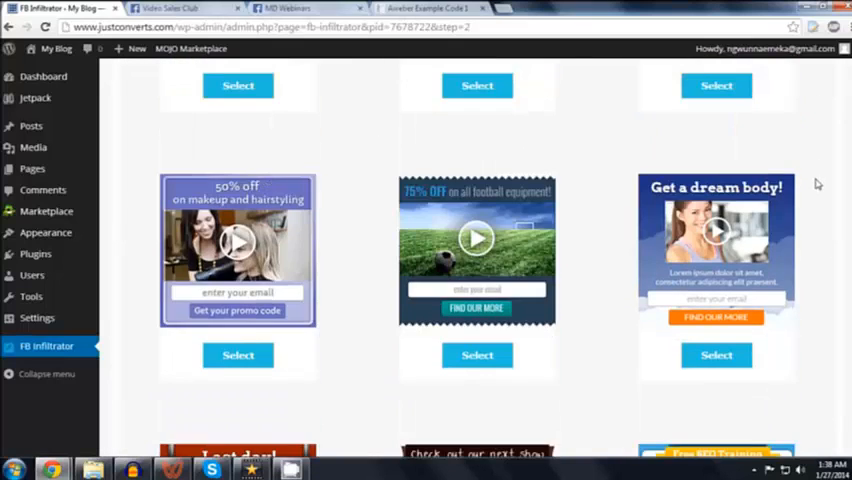
scroll(down, 3)
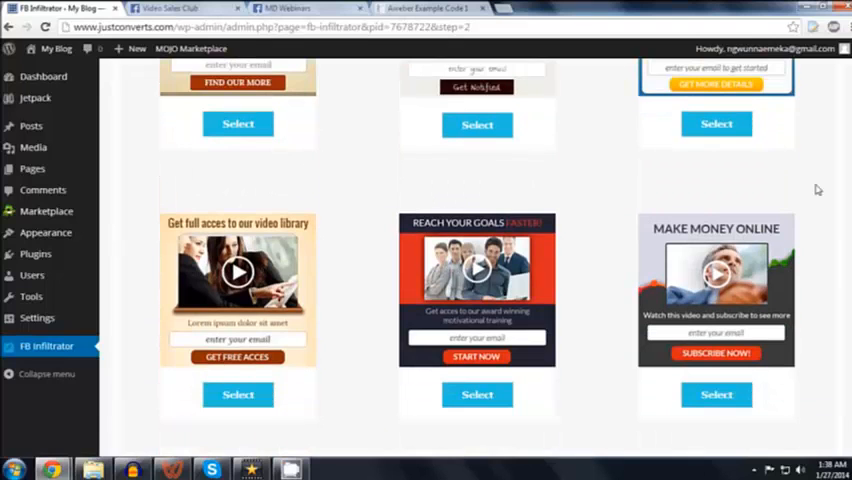
scroll(up, 3)
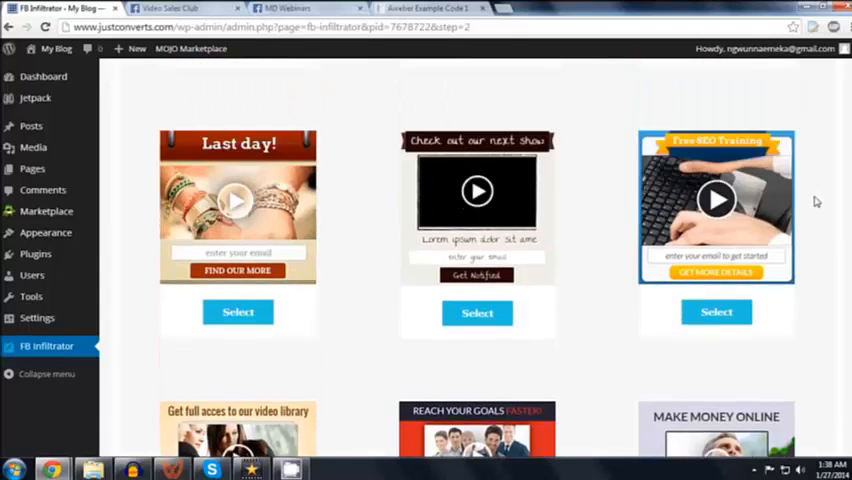
scroll(down, 3)
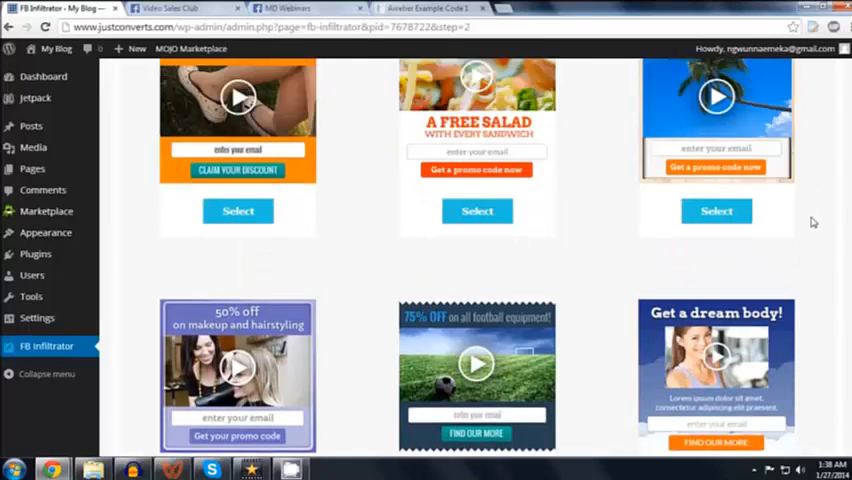
scroll(up, 3)
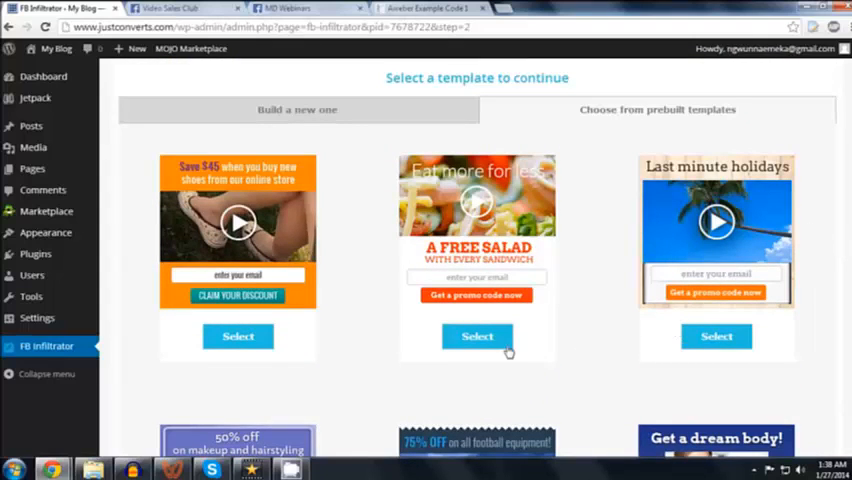
click(476, 336)
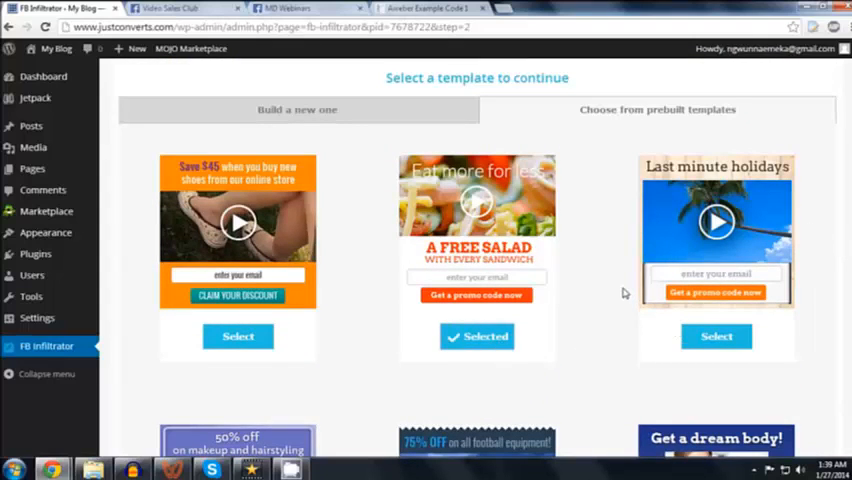
scroll(down, 3)
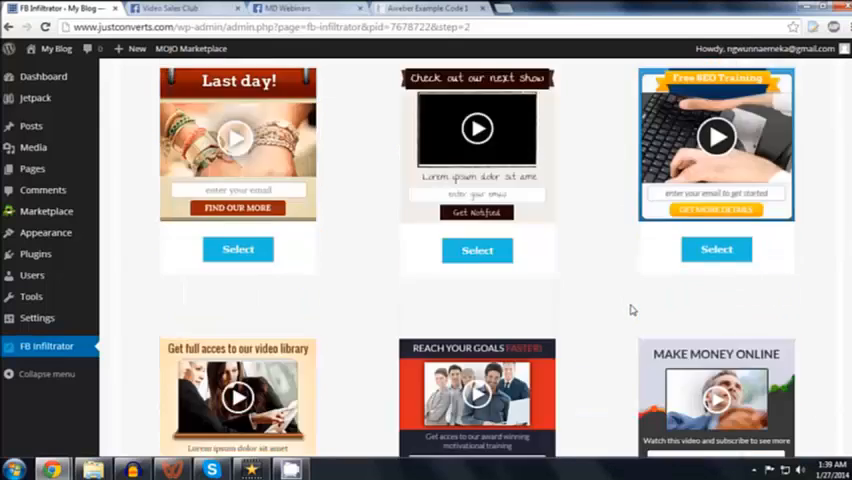
scroll(down, 3)
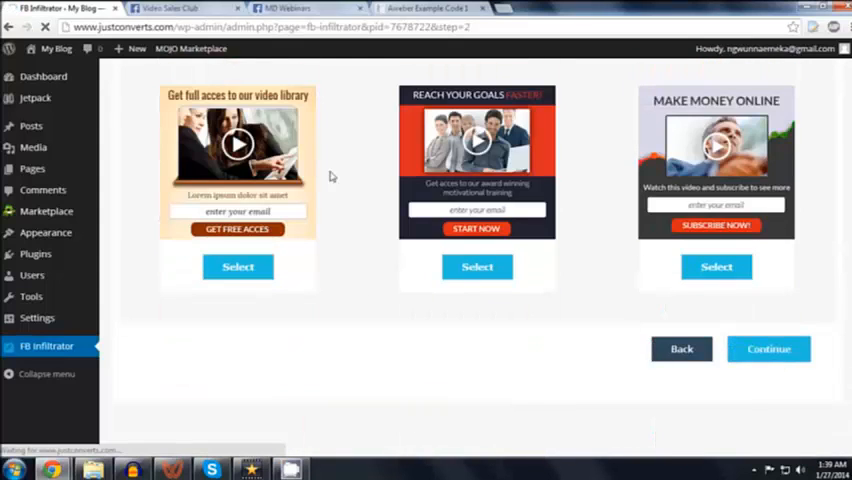
Step: Copy the Video Sales Club App ID from the Facebook Developers dashboard and return to WordPress
click(176, 8)
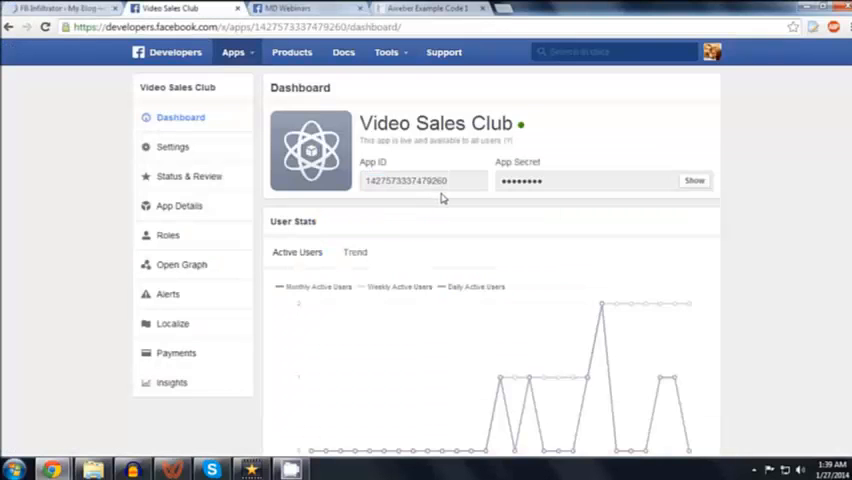
mouse_move(400, 204)
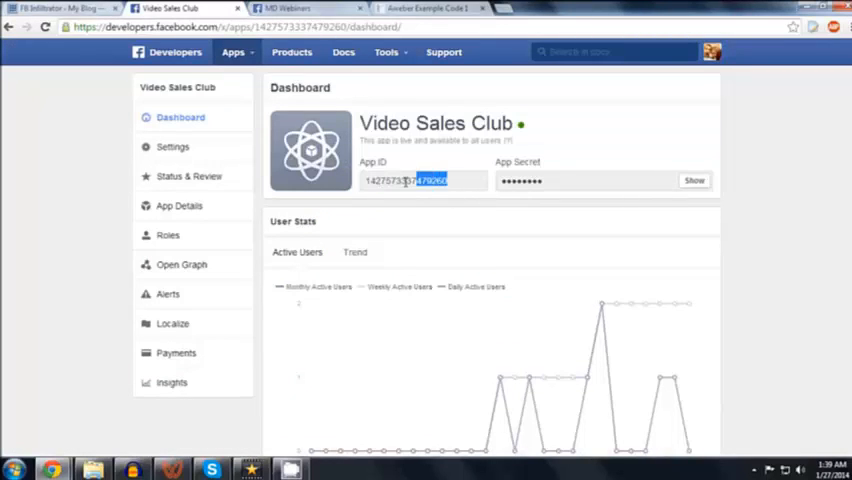
triple_click(404, 180)
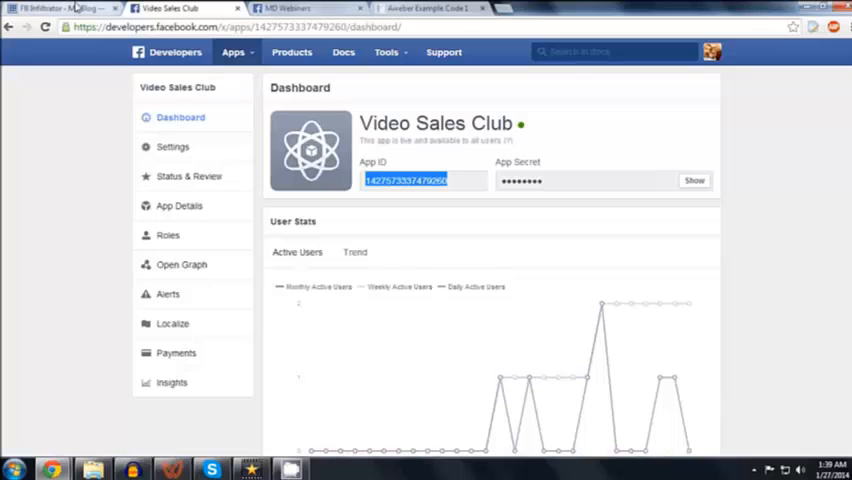
click(56, 8)
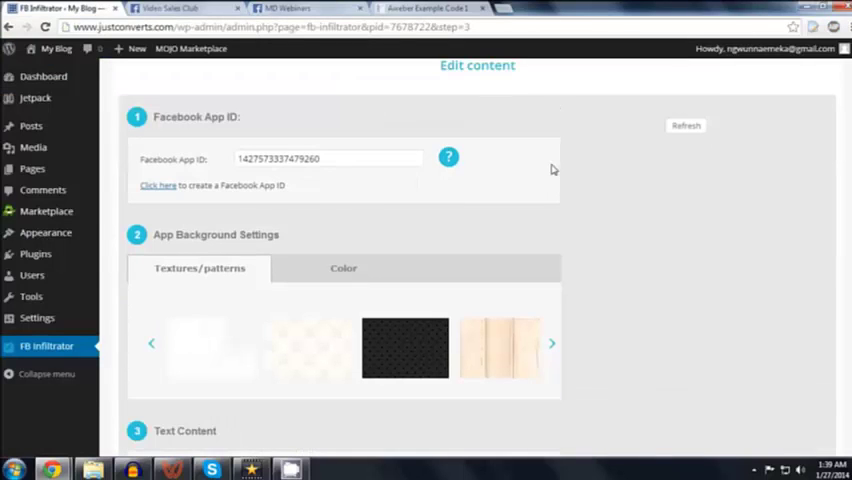
Step: Pick a light background texture and browse more texture options for the campaign
scroll(down, 3)
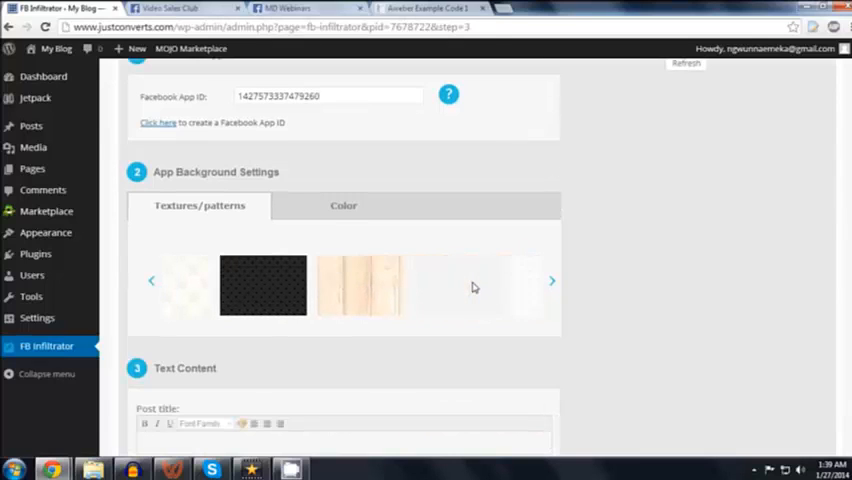
click(552, 280)
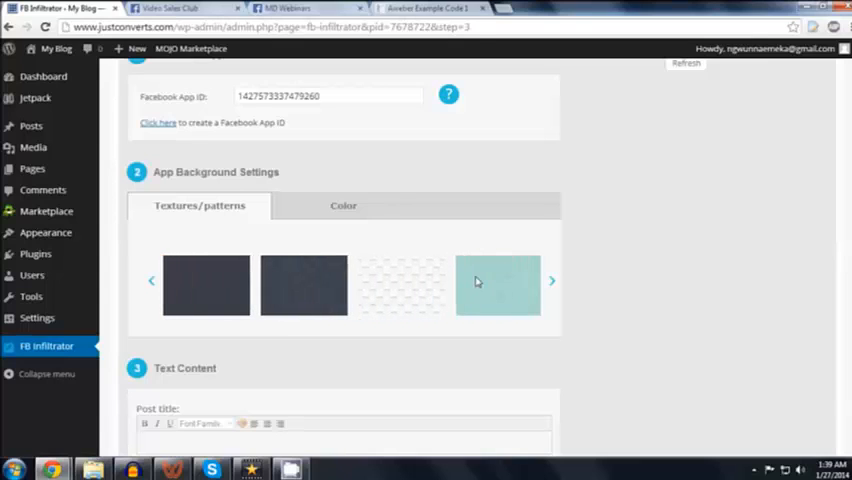
click(552, 280)
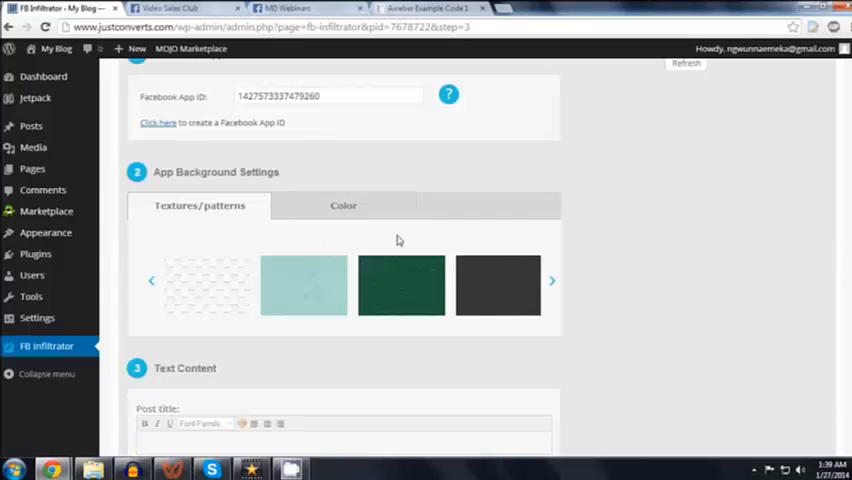
scroll(down, 3)
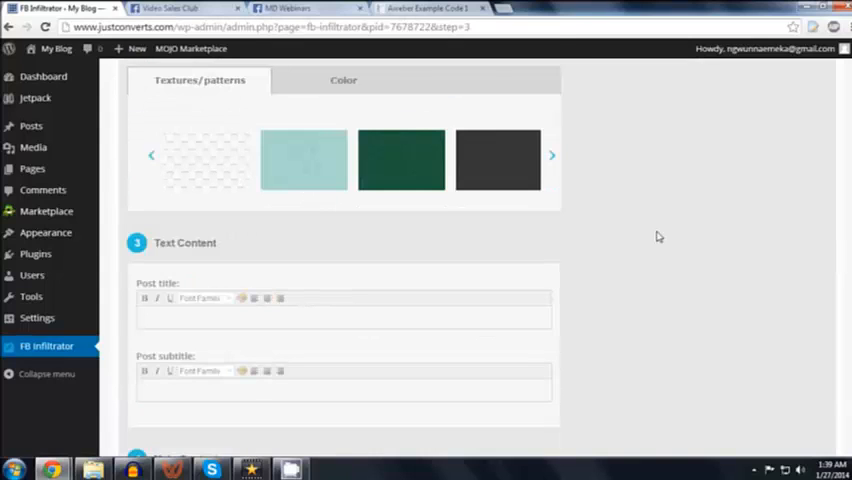
Step: Enter a bold, centred post title 'Eat More Salad!' and the subtitle 'Subscribe Now'
scroll(down, 3)
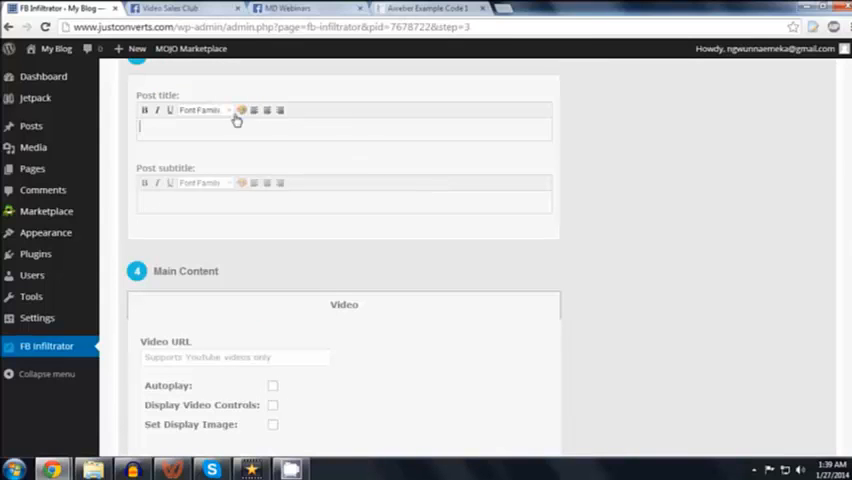
text(Eat More Salad!)
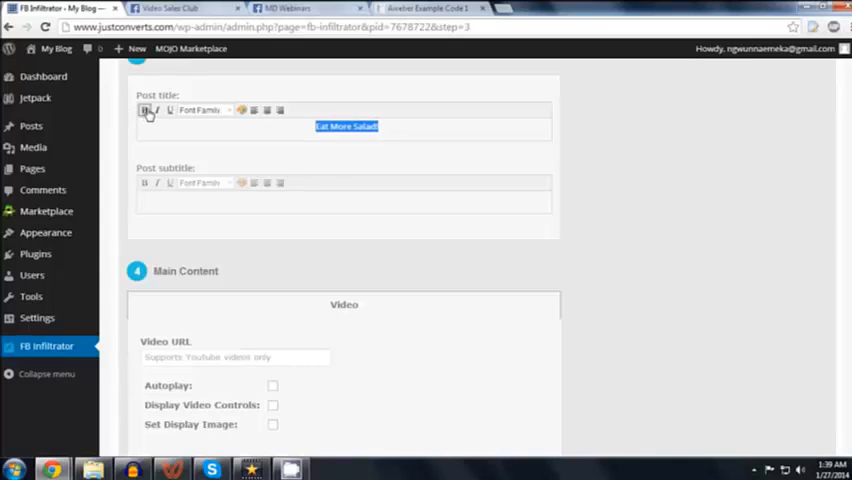
click(144, 110)
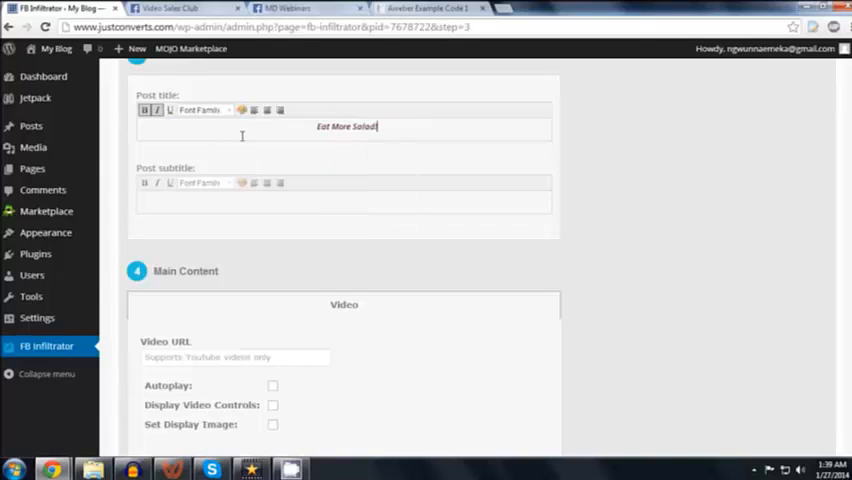
text(!)
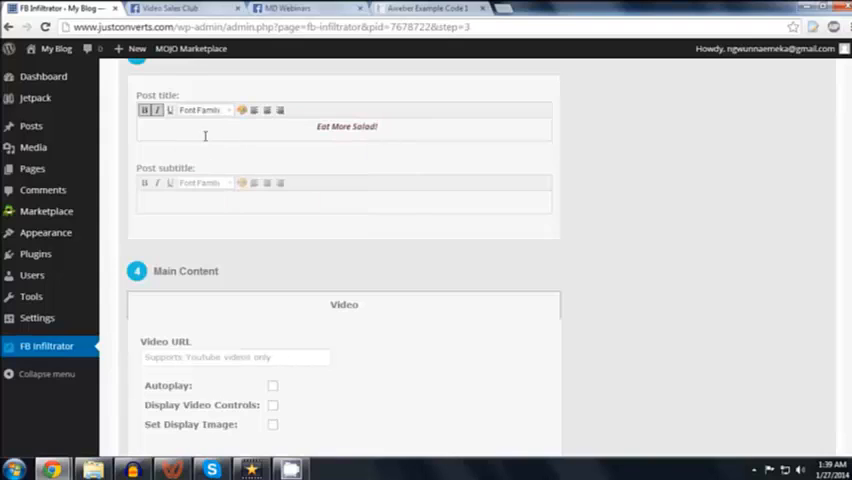
double_click(348, 126)
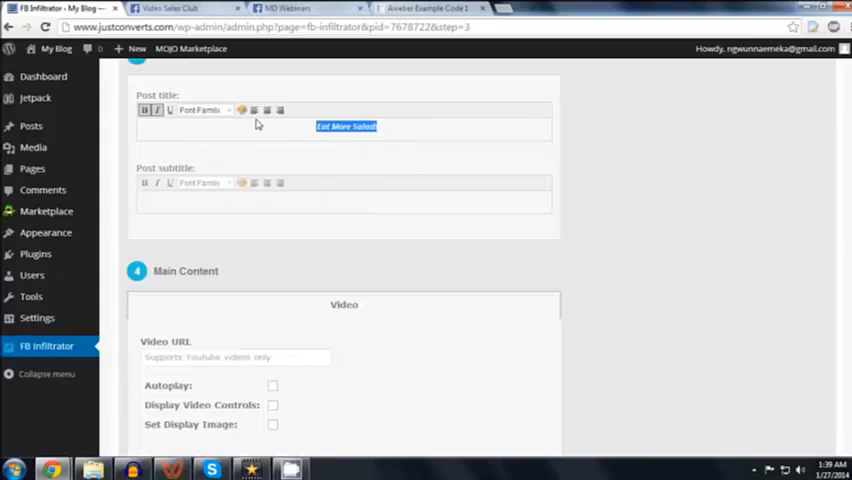
mouse_move(270, 192)
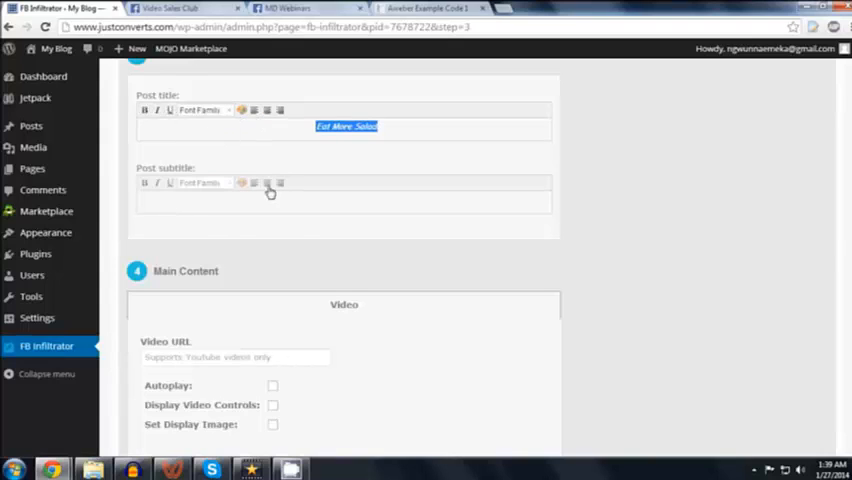
click(344, 200)
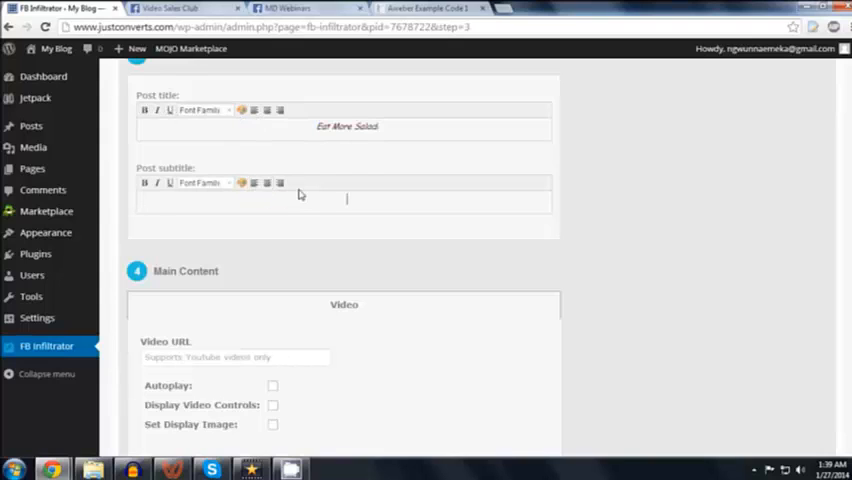
text(Subscribe Now)
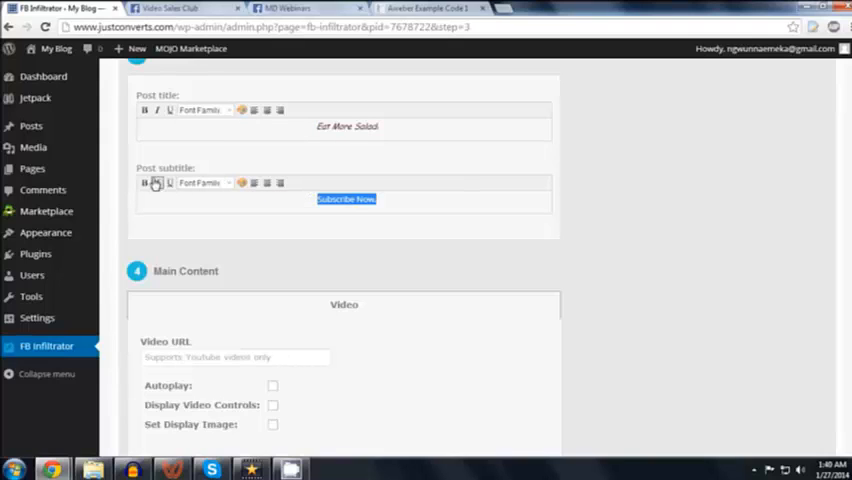
Step: Add the YouTube video URL with Autoplay on and enable Set Display Image, ready to choose a file
scroll(down, 3)
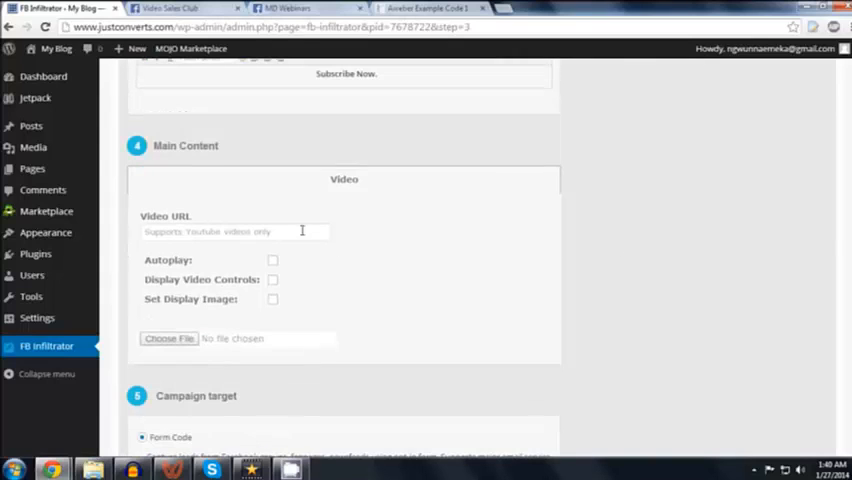
text(https://www.youtube.com/watch?v=dNHb)
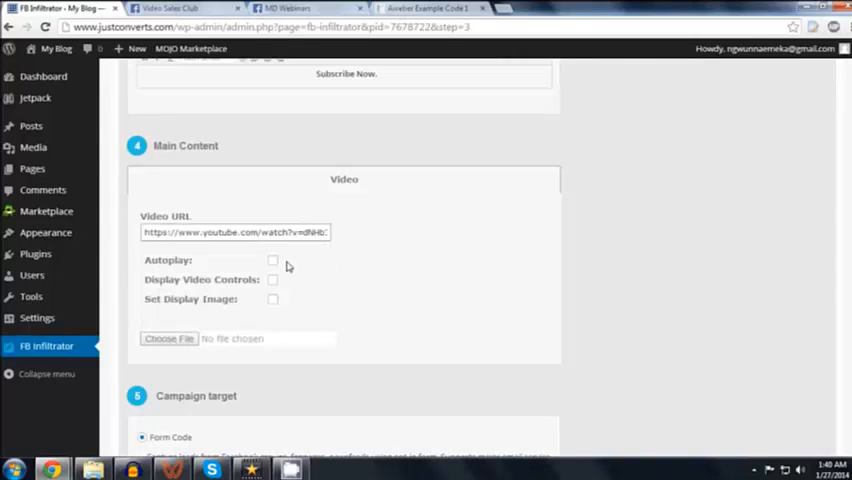
click(272, 260)
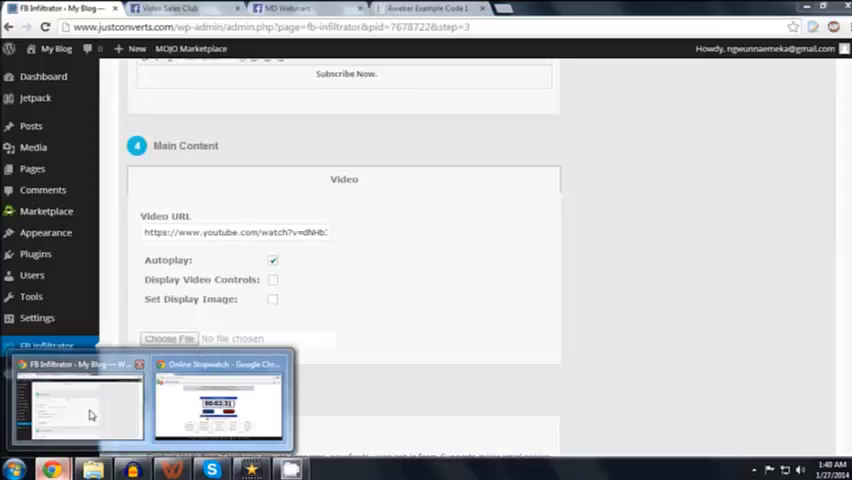
click(272, 300)
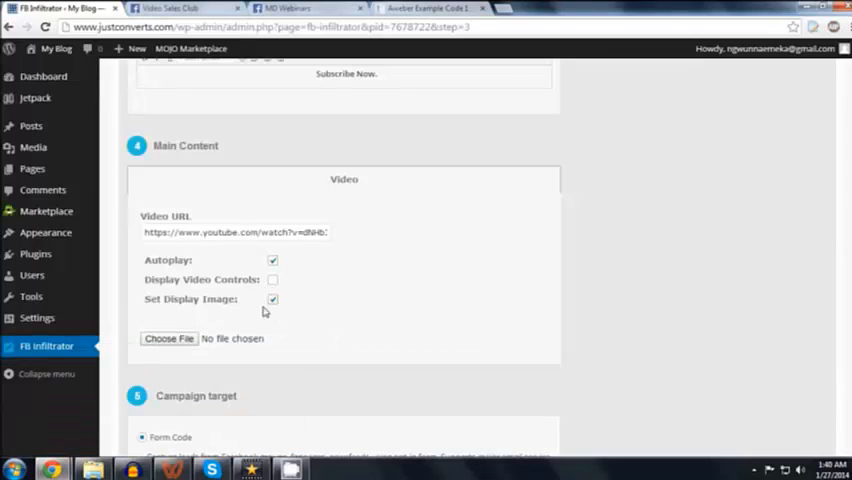
click(168, 338)
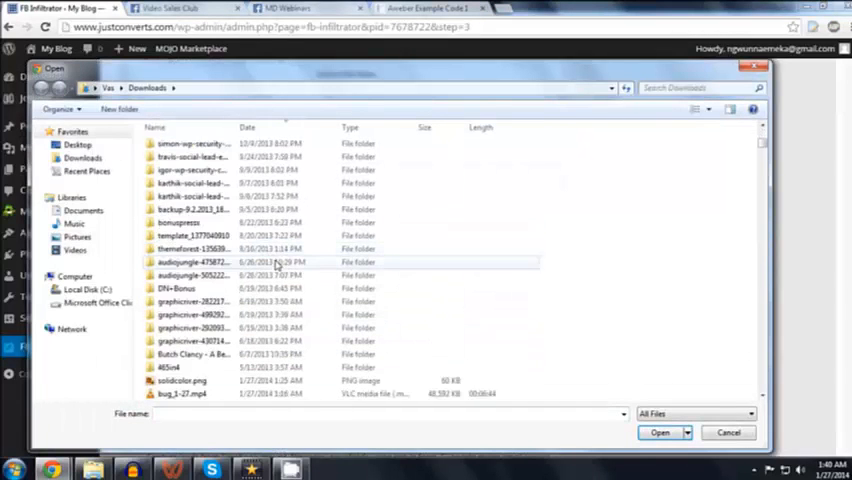
scroll(down, 3)
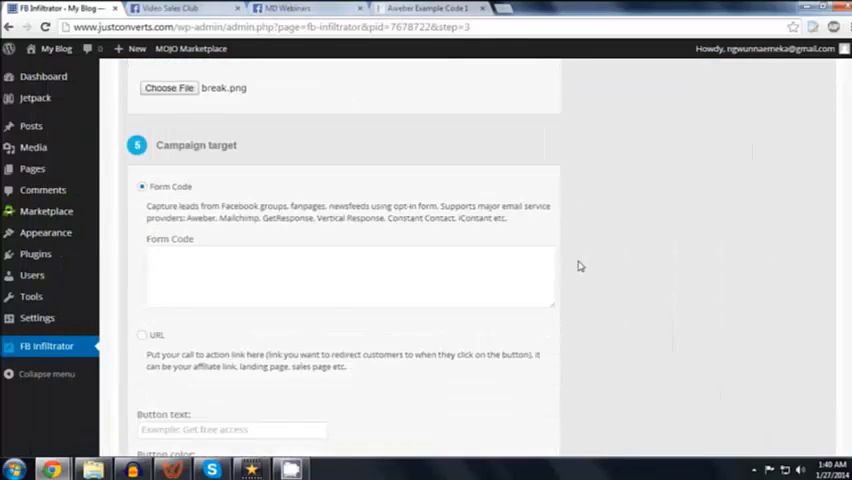
Step: Use break.png as the display image and set the Campaign target to Form Code
scroll(down, 3)
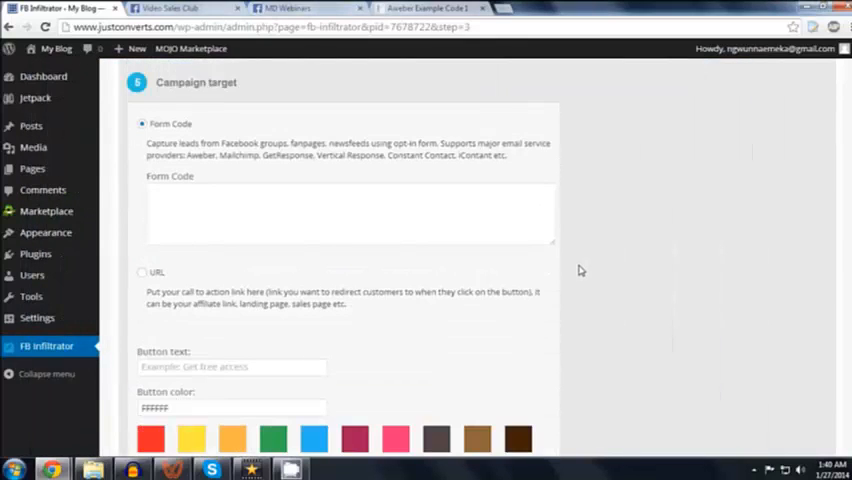
mouse_move(100, 144)
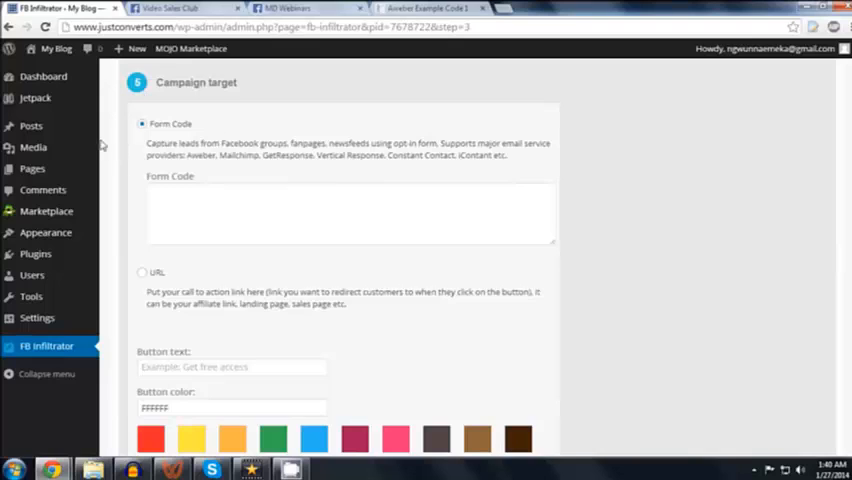
mouse_move(150, 144)
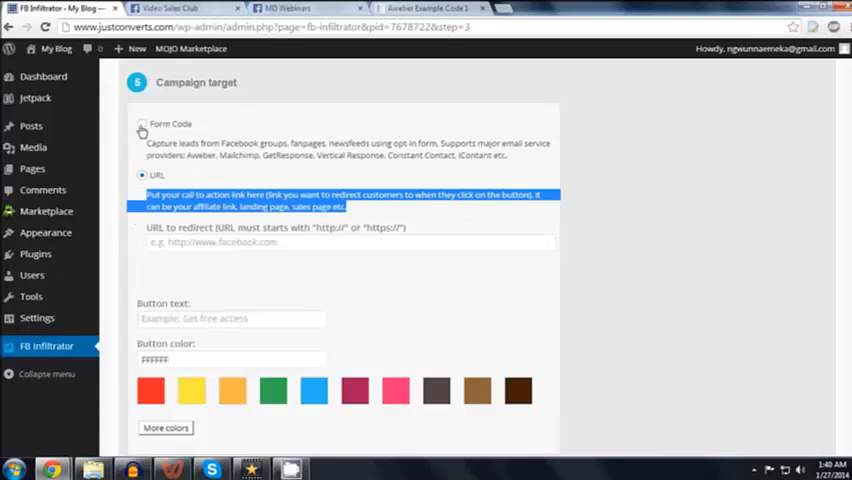
click(142, 122)
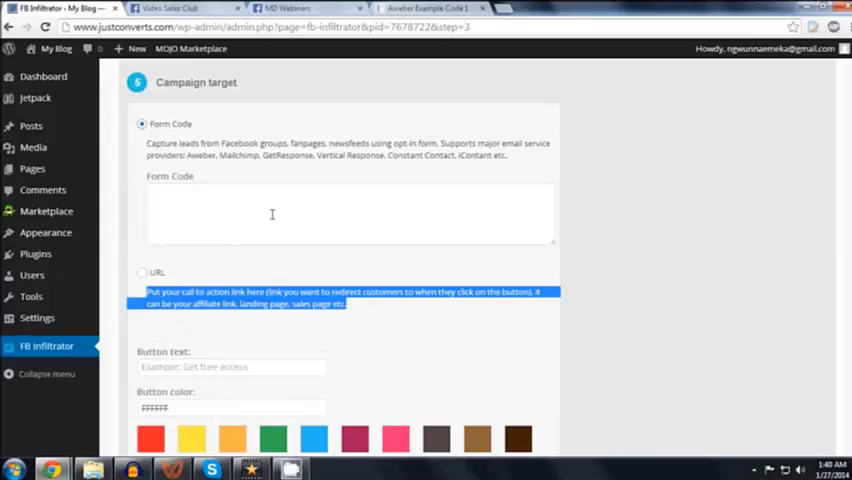
mouse_move(32, 168)
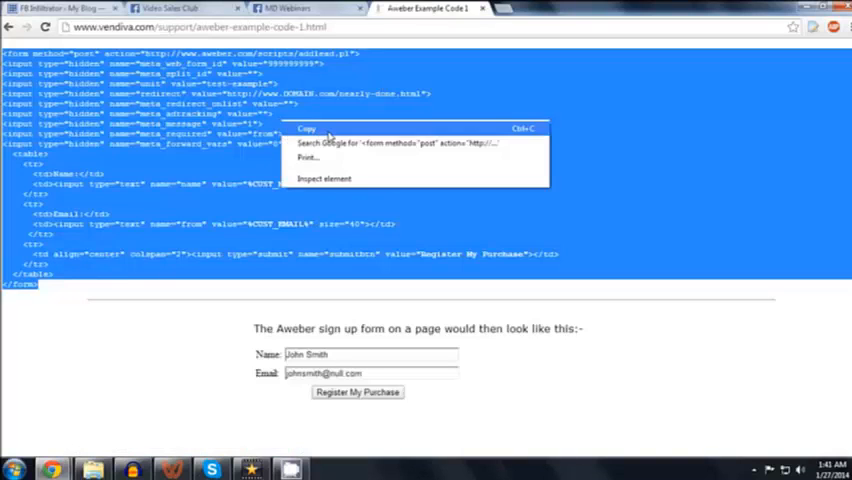
Step: Paste the copied Aweber sign-up form HTML into the Form Code box
click(330, 136)
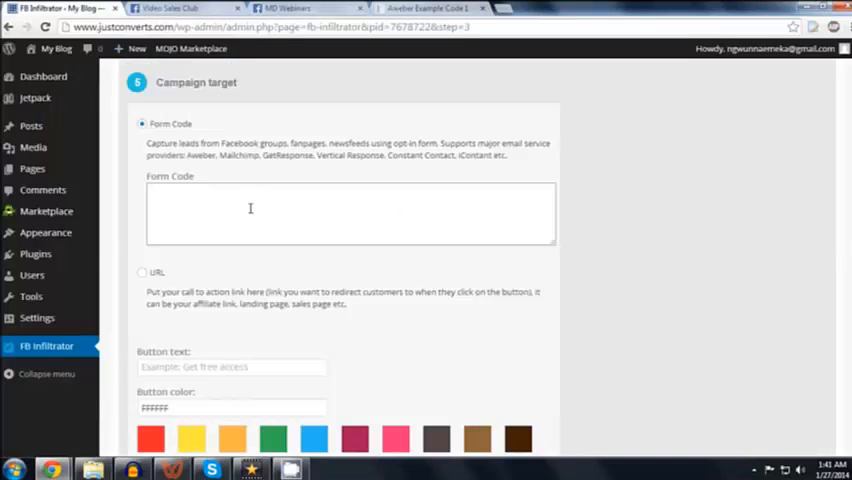
click(350, 210)
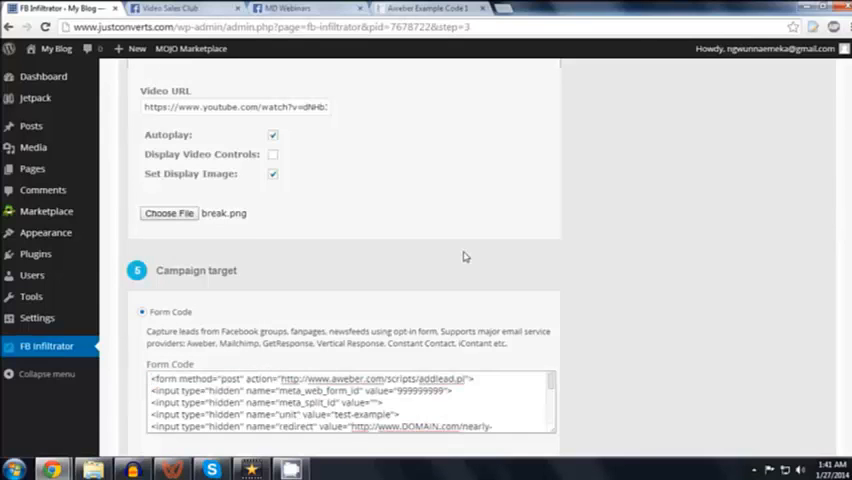
scroll(down, 3)
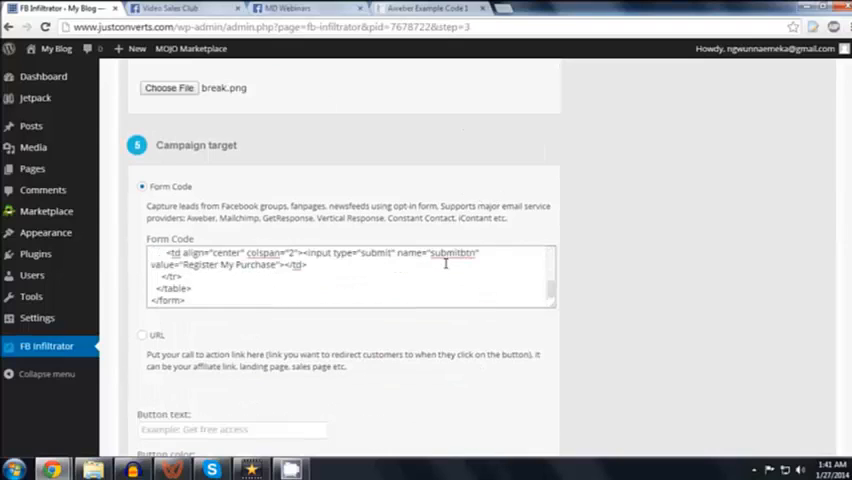
scroll(down, 3)
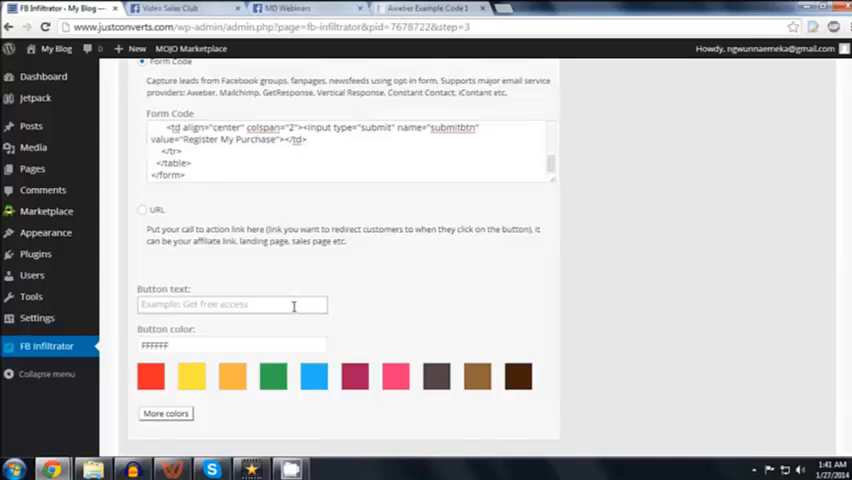
Step: Set the button text to 'Sign Up Now!' and choose the red (E9142B) button colour
text(Sign Up Now!)
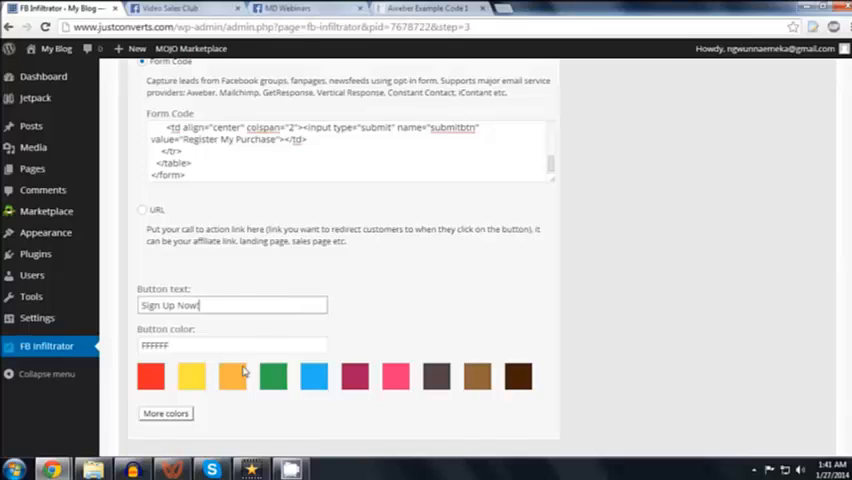
click(152, 376)
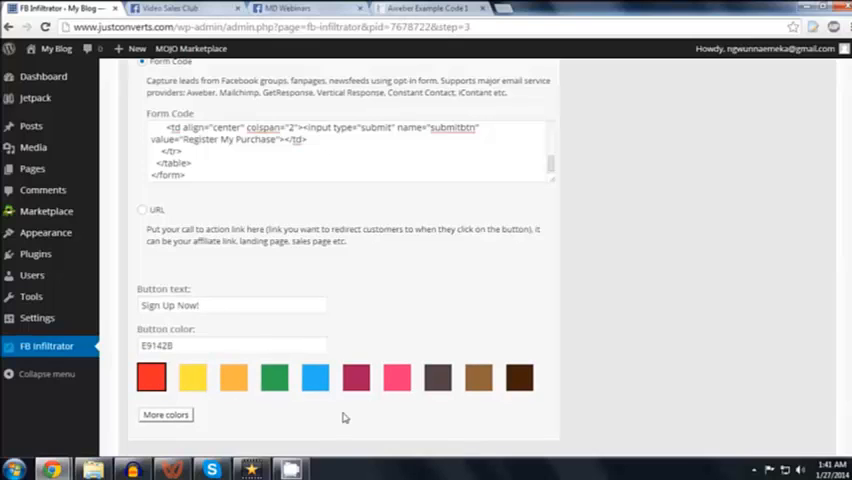
mouse_move(396, 288)
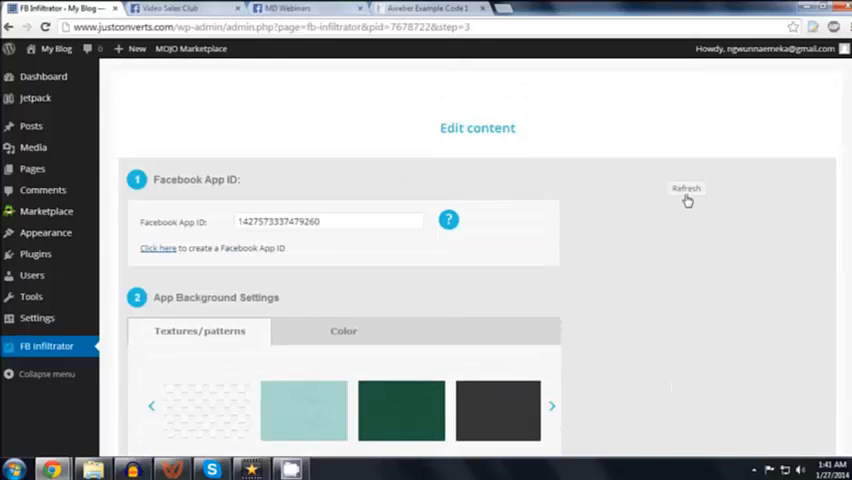
Step: Refresh the app preview, play its video and review the opt-in form and Sign Up Now! button
click(686, 188)
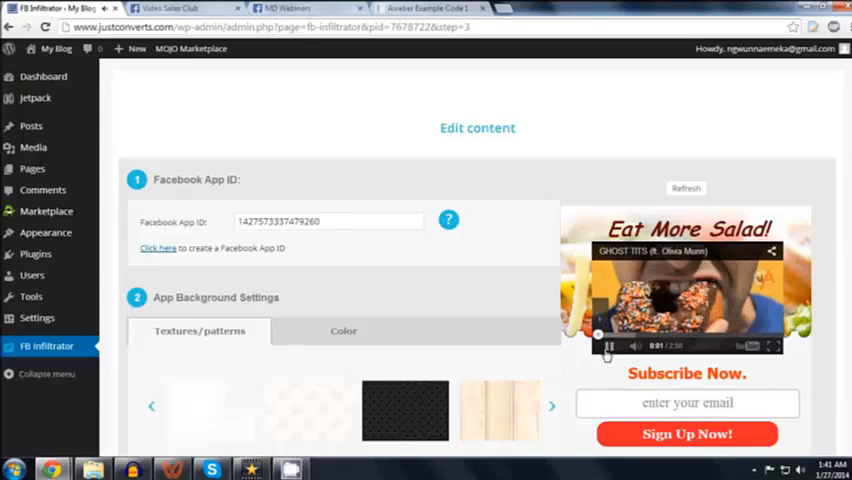
click(608, 346)
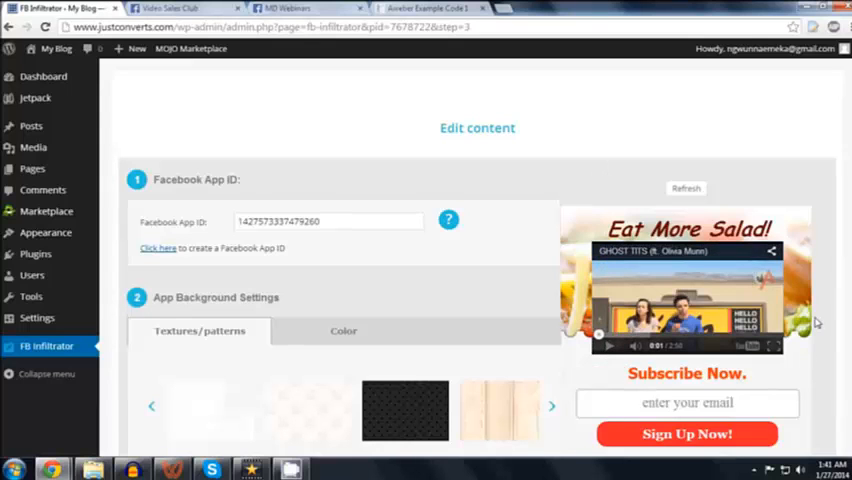
scroll(down, 3)
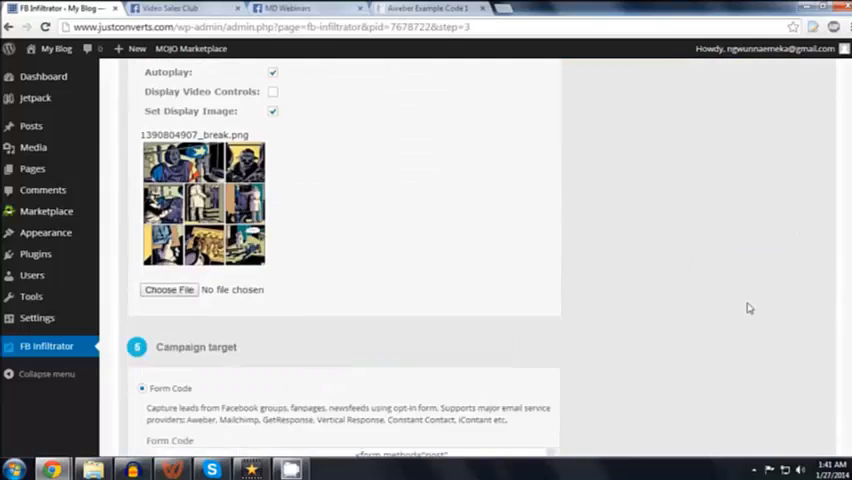
scroll(down, 3)
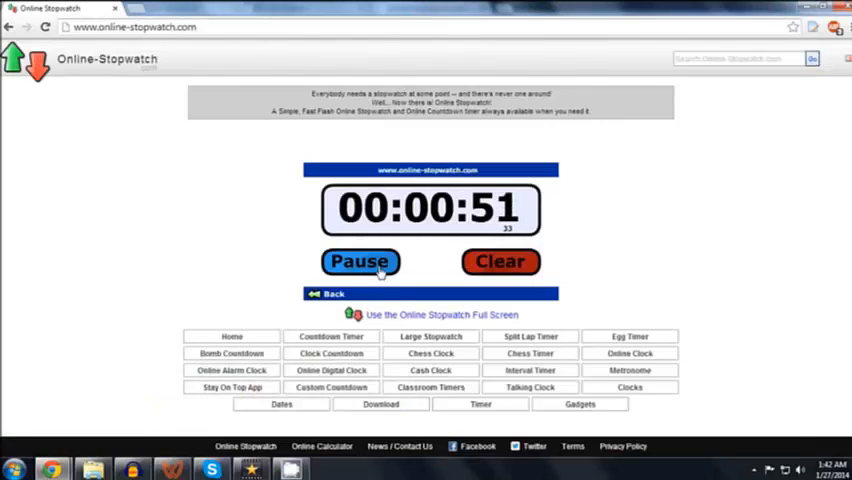
click(360, 260)
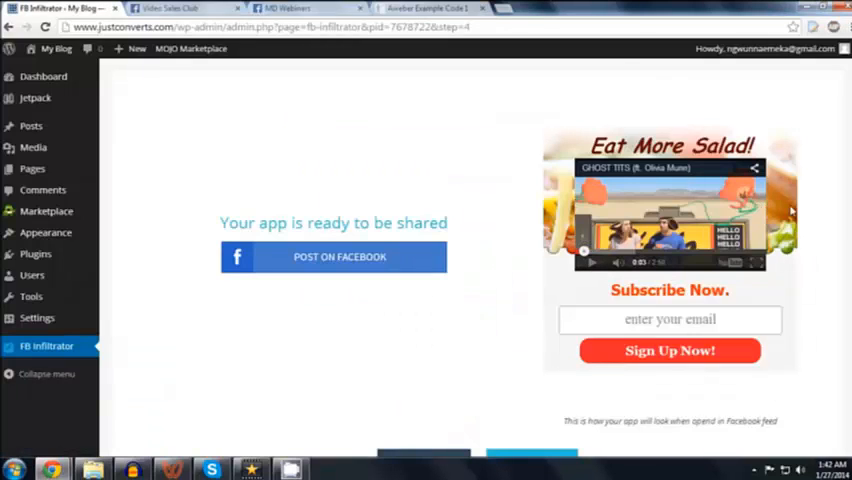
mouse_move(802, 212)
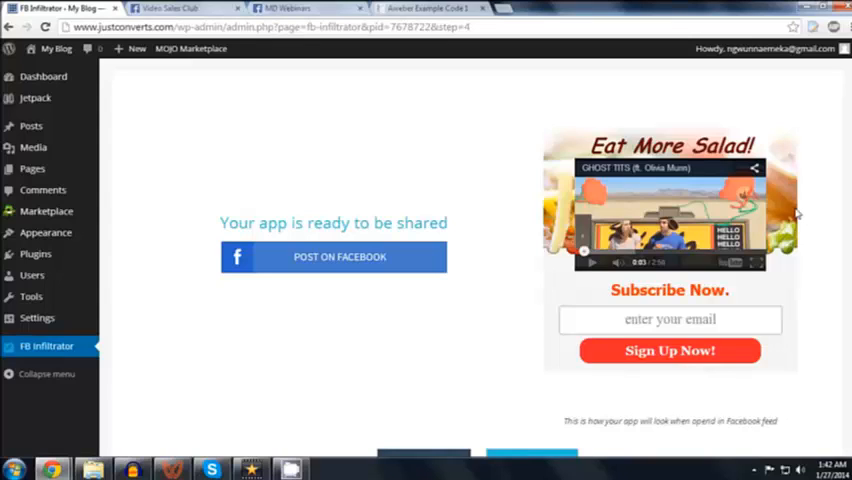
Step: Post the finished app on Facebook, bringing up the Facebook share window
click(340, 256)
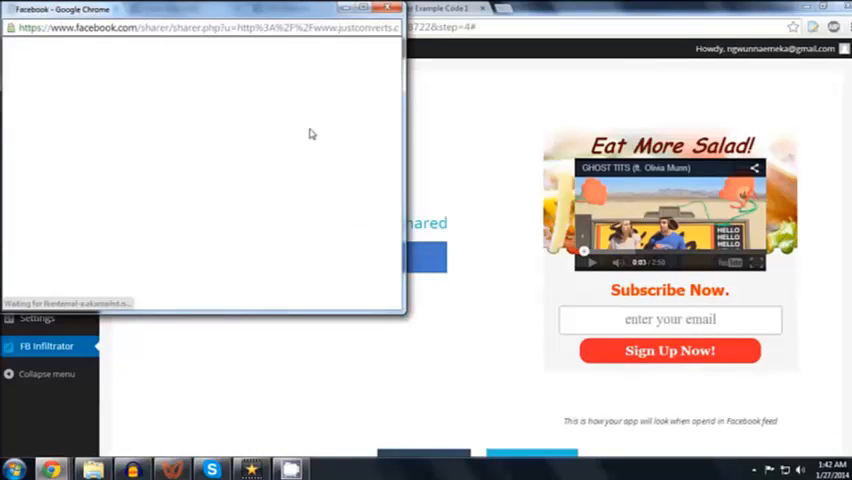
Step: Share the app link on the managed MD Webinars page with the message 'Launch Demo'
click(56, 76)
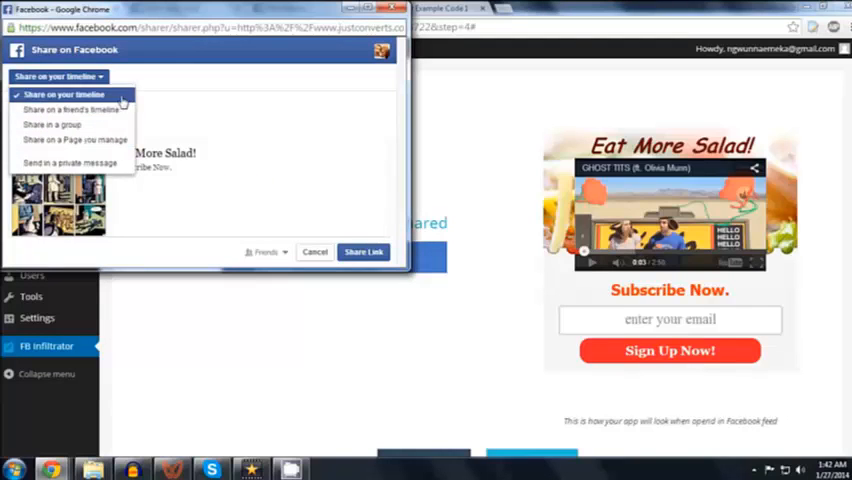
mouse_move(74, 140)
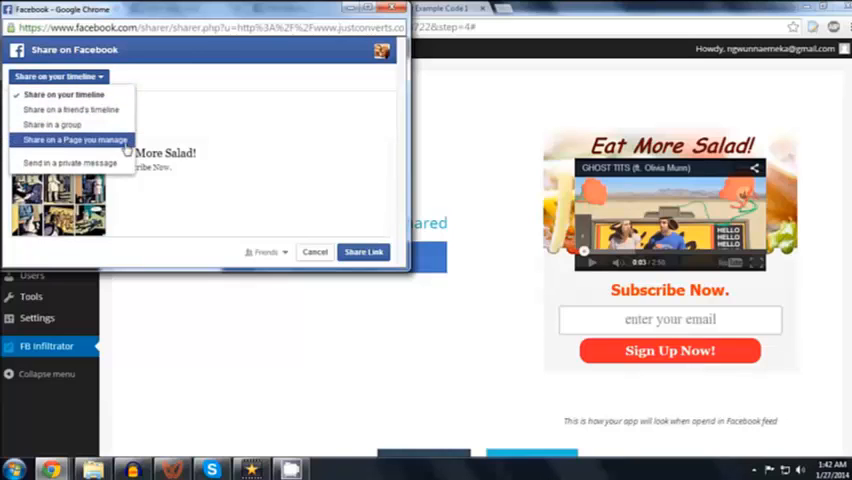
click(72, 140)
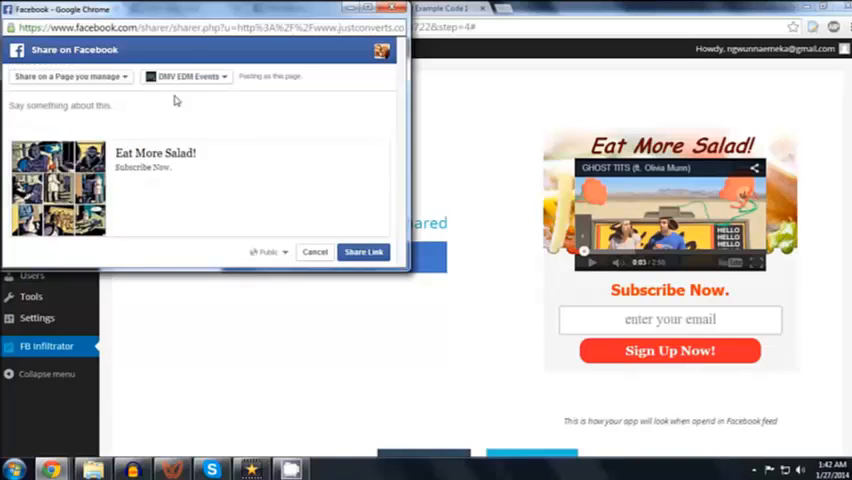
click(184, 76)
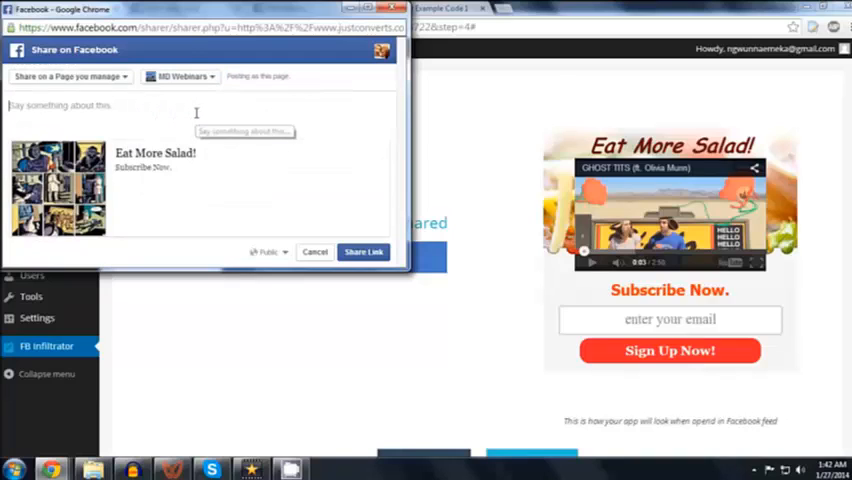
text(Launch)
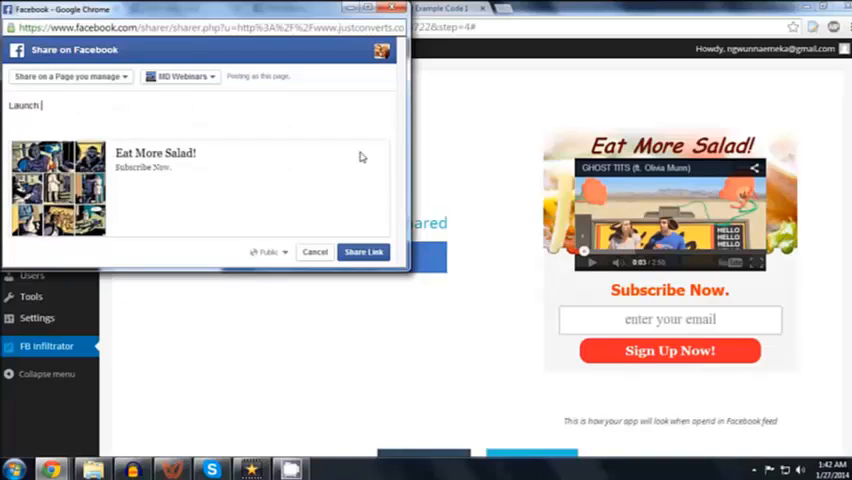
text(Demo)
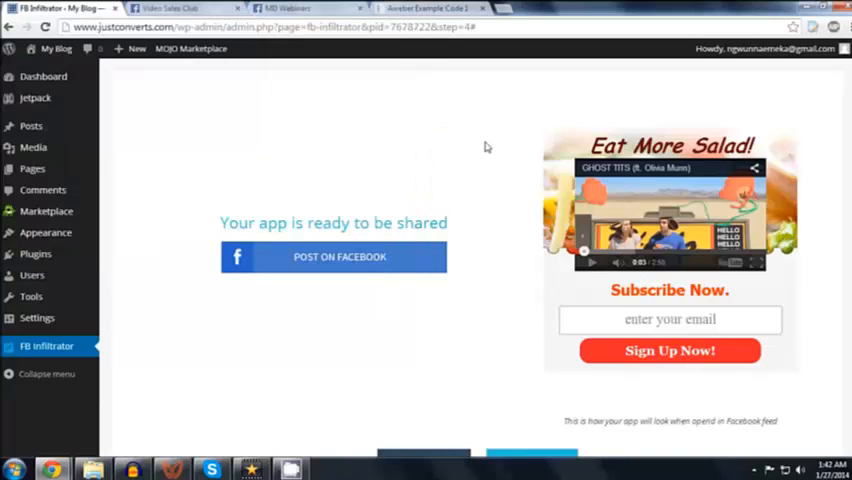
Step: Go to the MD Webinars Facebook page and find the new Launch Demo post with the app
click(290, 8)
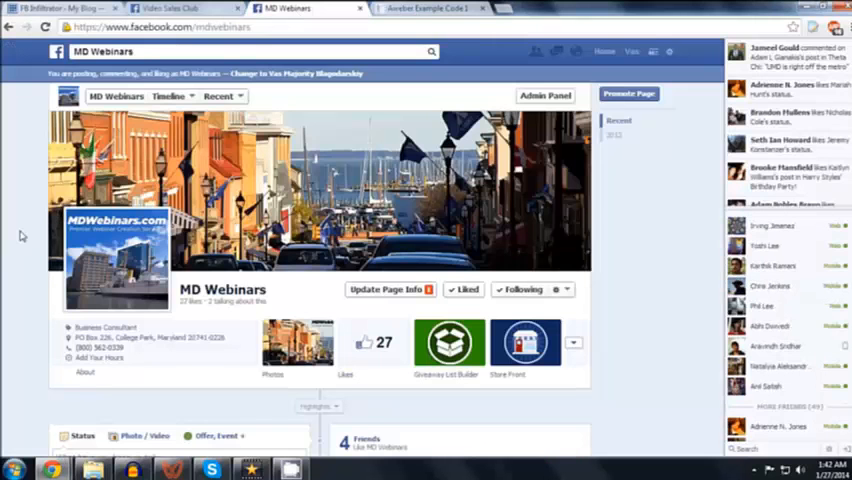
click(544, 96)
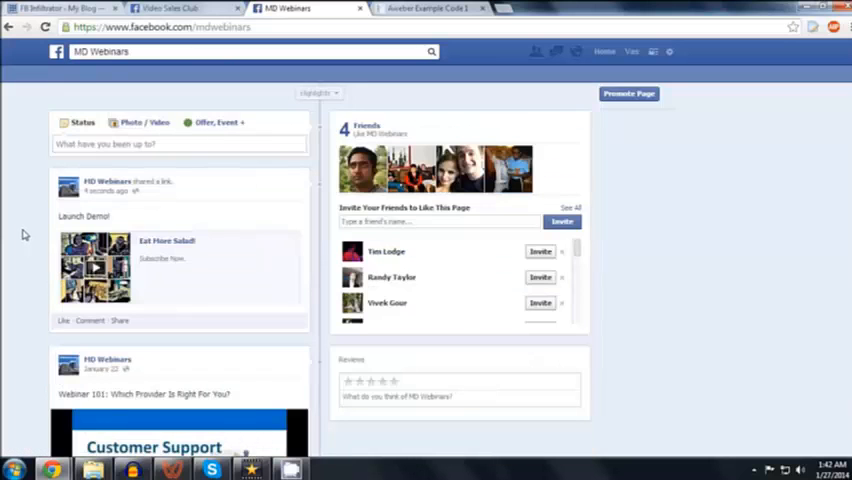
scroll(down, 3)
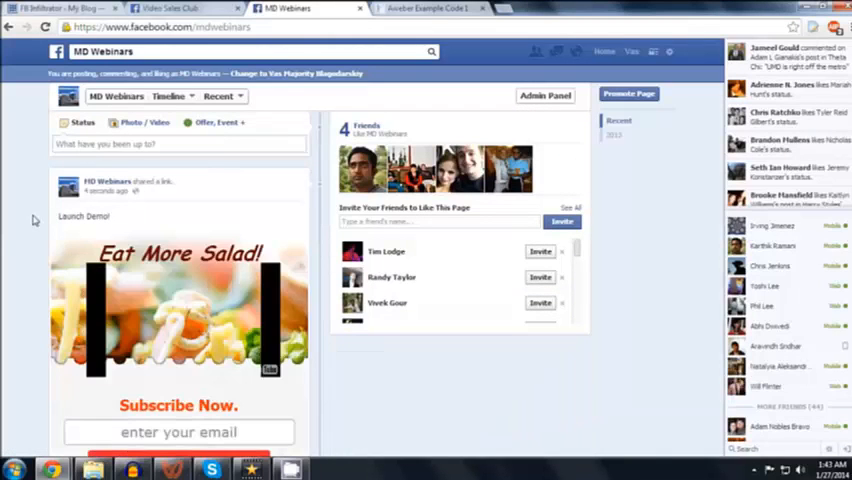
scroll(down, 3)
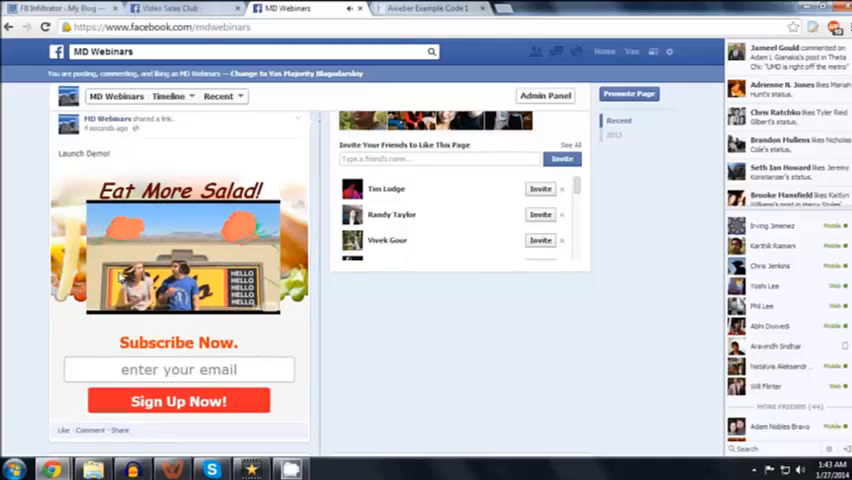
mouse_move(24, 260)
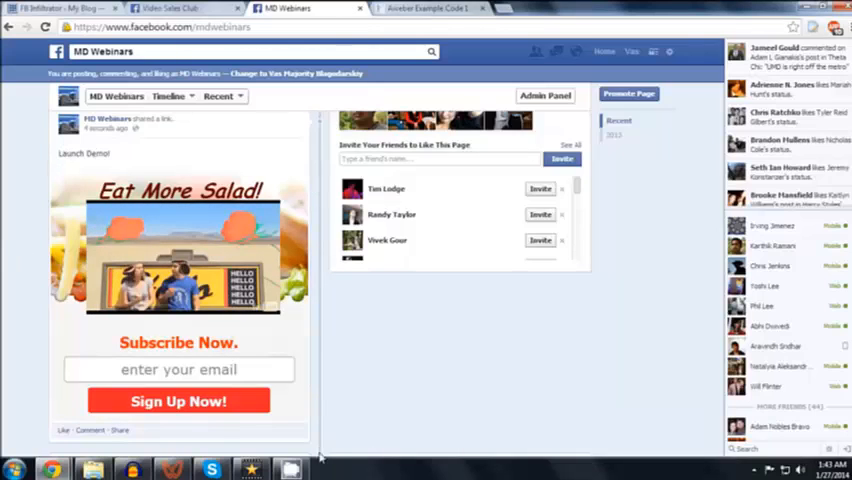
mouse_move(260, 168)
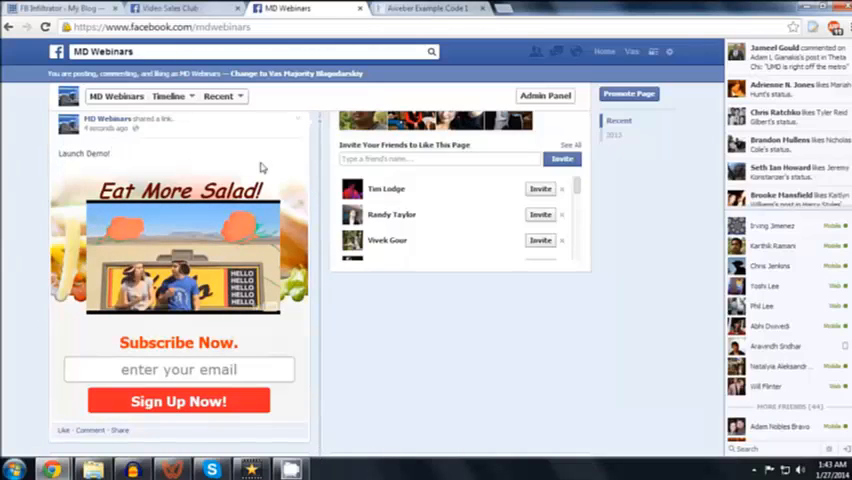
mouse_move(72, 404)
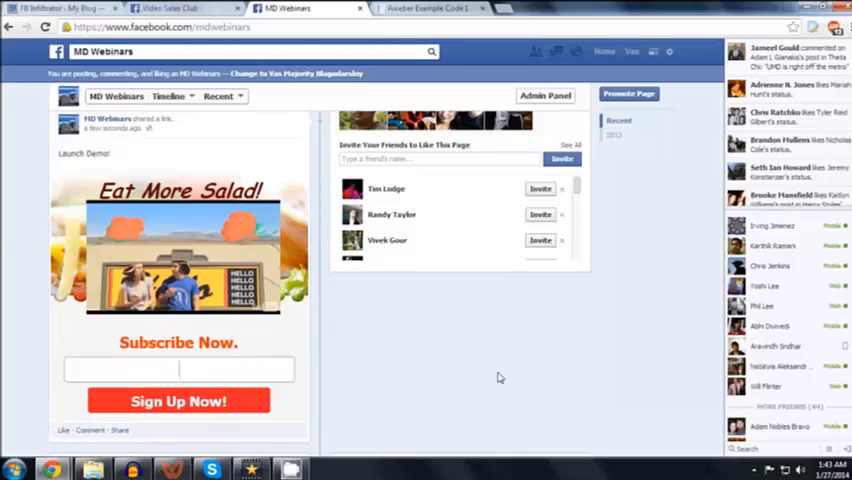
text(Total)
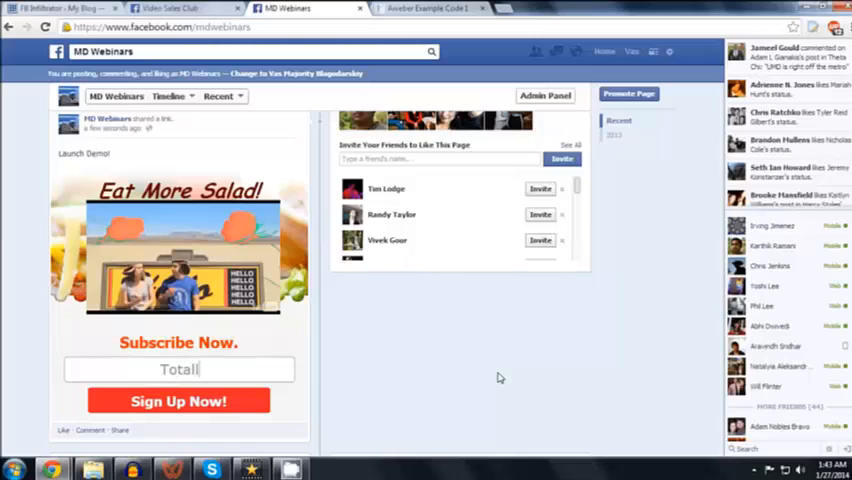
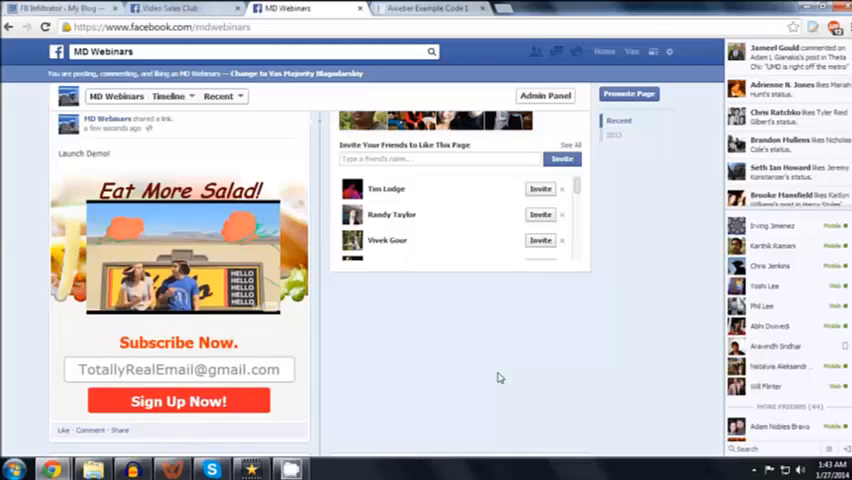